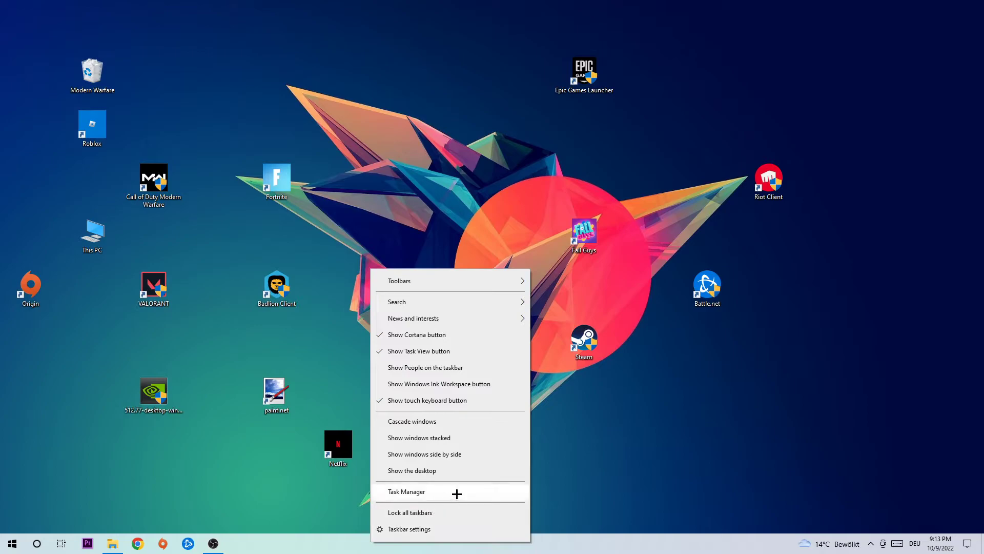
Open Task Manager from the taskbar and maximize it on the Processes list
{"action": "left_click", "coordinate": [406, 492]}
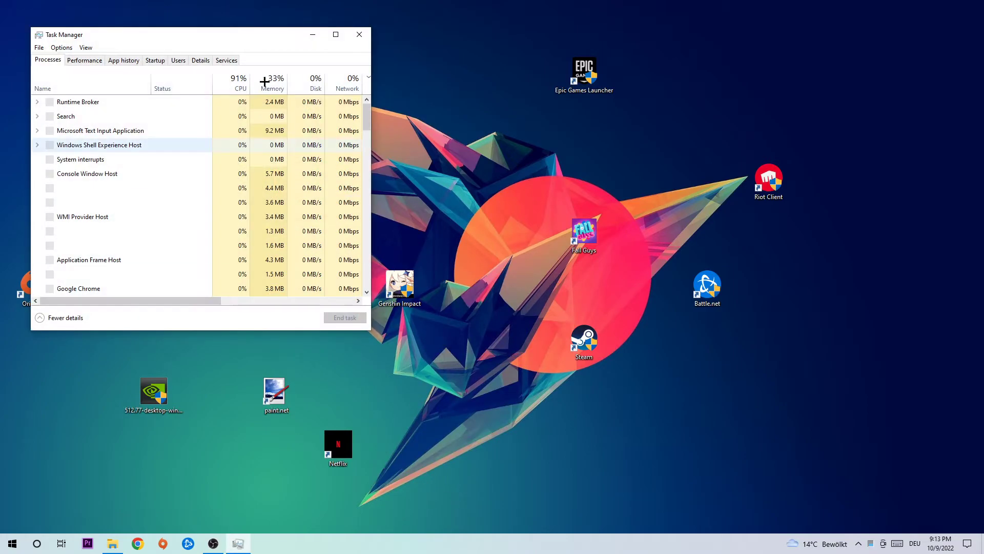
{"action": "left_click", "coordinate": [336, 34]}
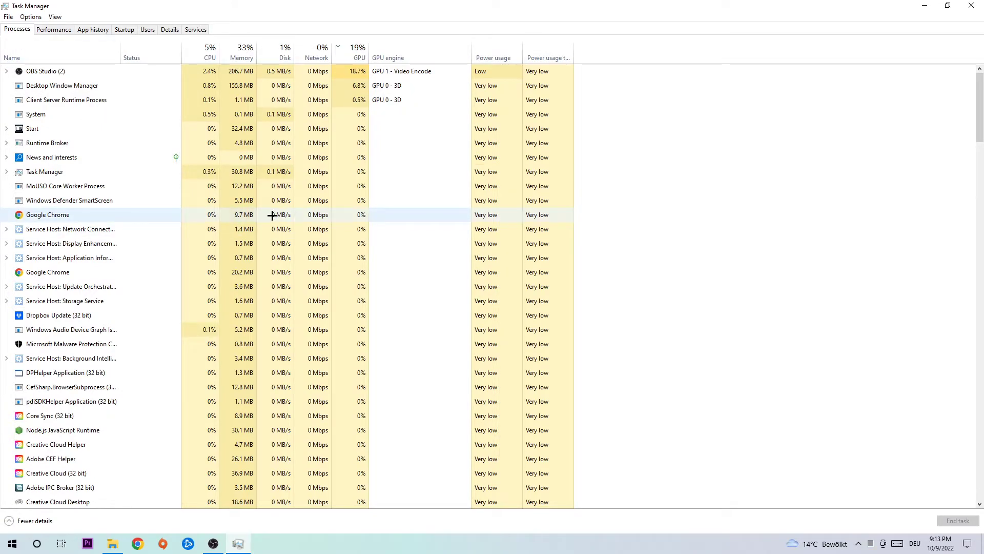
Select a background process in Task Manager to end it
{"action": "left_click", "coordinate": [209, 49]}
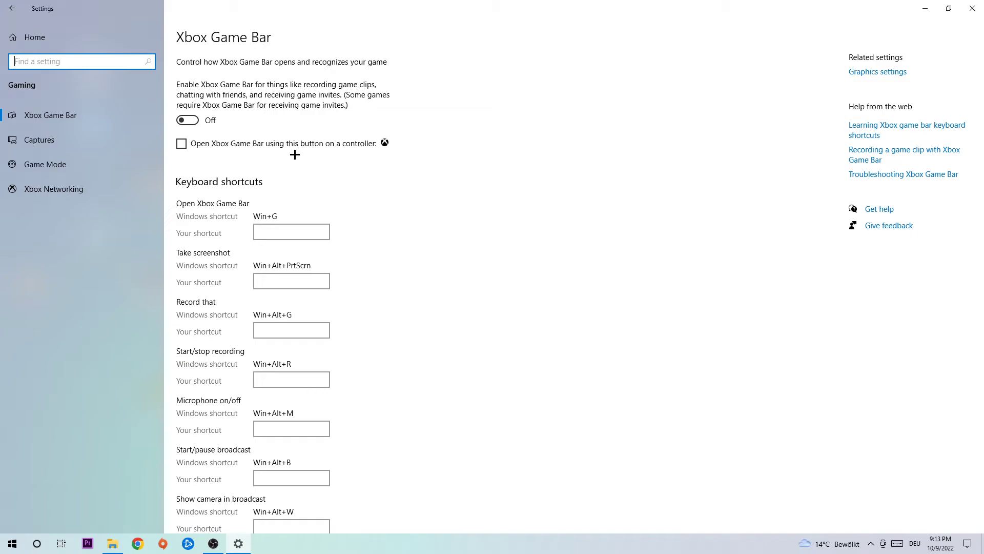
{"action": "mouse_move", "coordinate": [337, 133]}
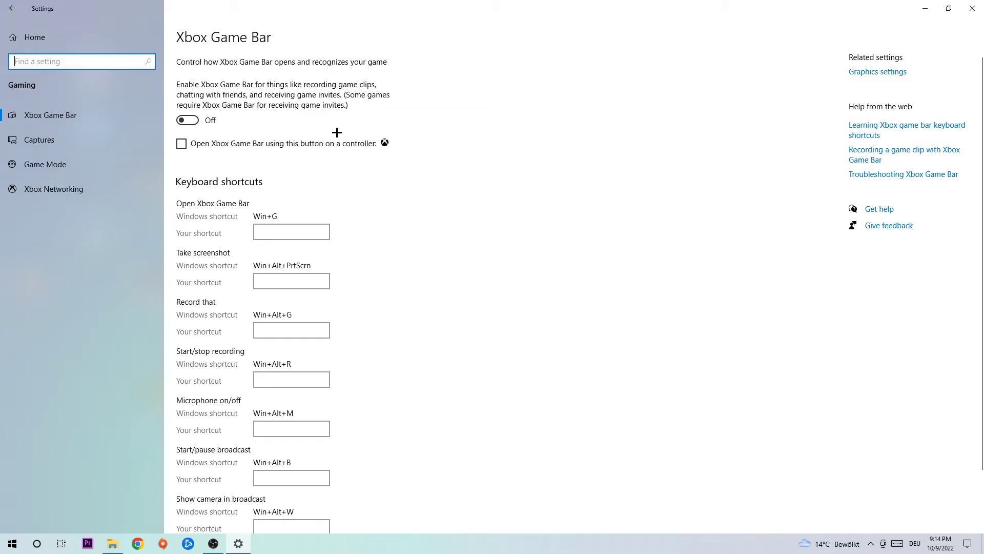
Review Captures with background recording off, then Game Mode switched on
{"action": "left_click", "coordinate": [39, 139]}
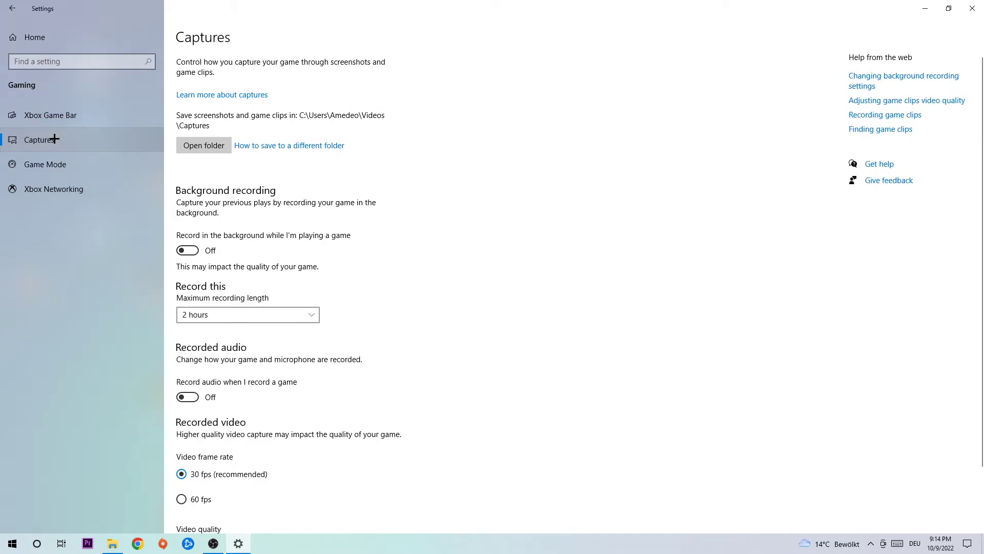
{"action": "mouse_move", "coordinate": [277, 201]}
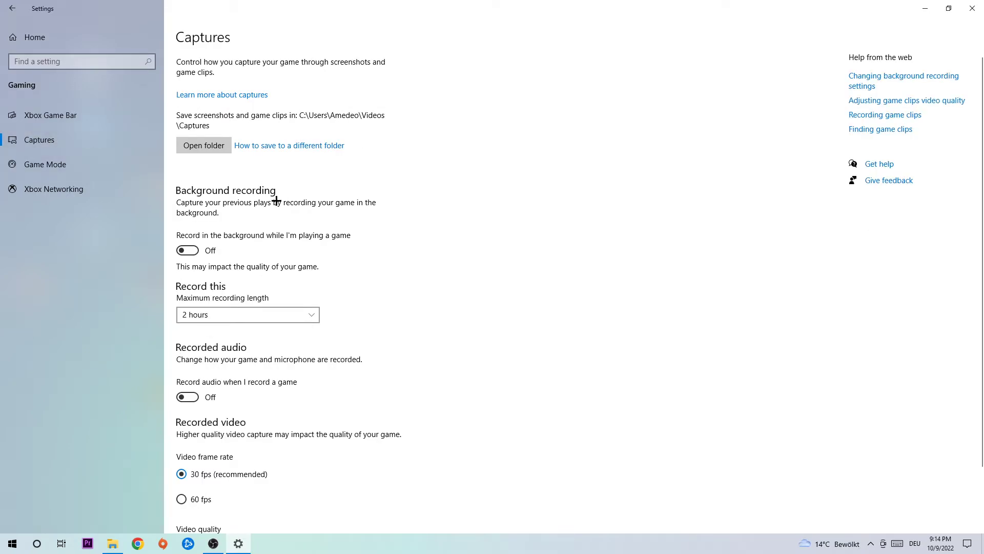
{"action": "mouse_move", "coordinate": [233, 226]}
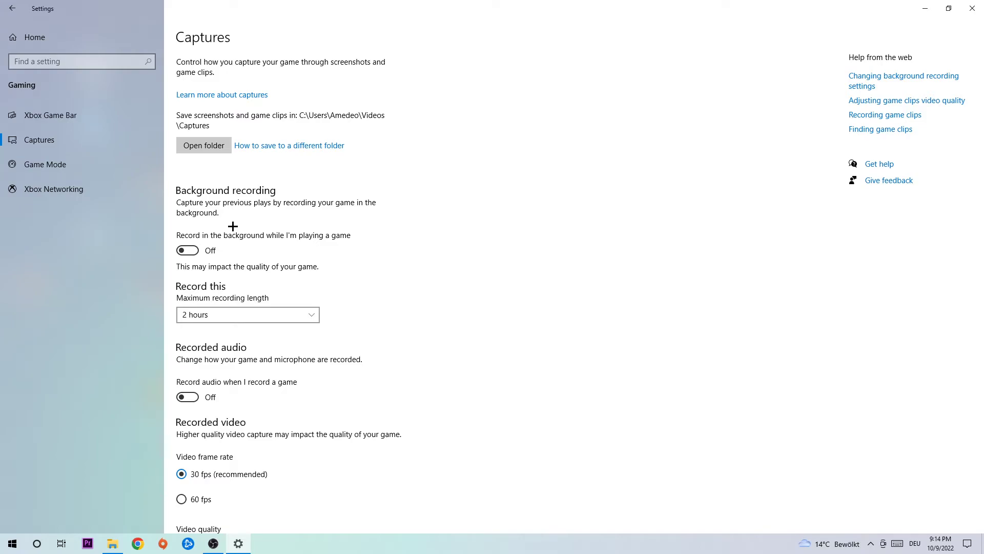
{"action": "left_click", "coordinate": [45, 164]}
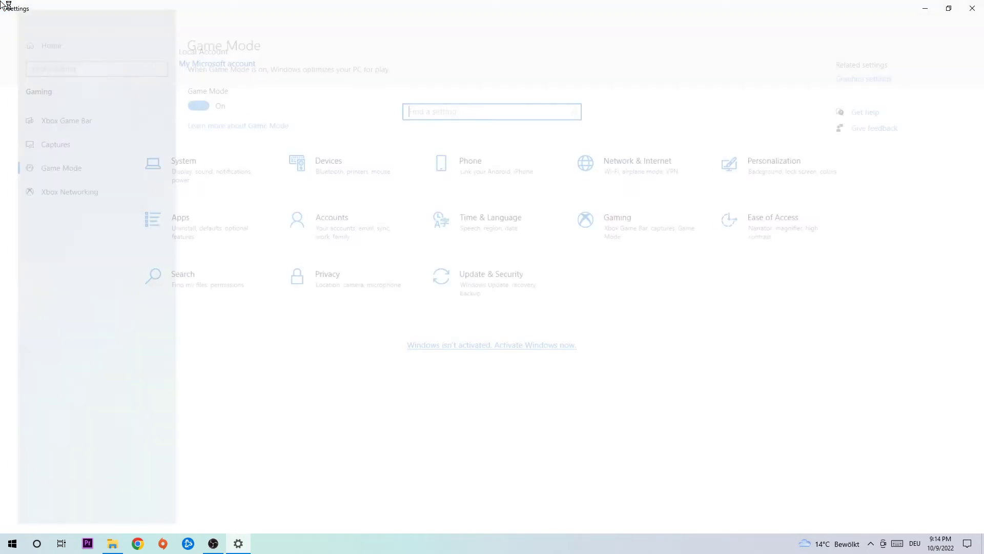
Go to Update & Security > Windows Update showing the PC is up to date
{"action": "left_click", "coordinate": [492, 274]}
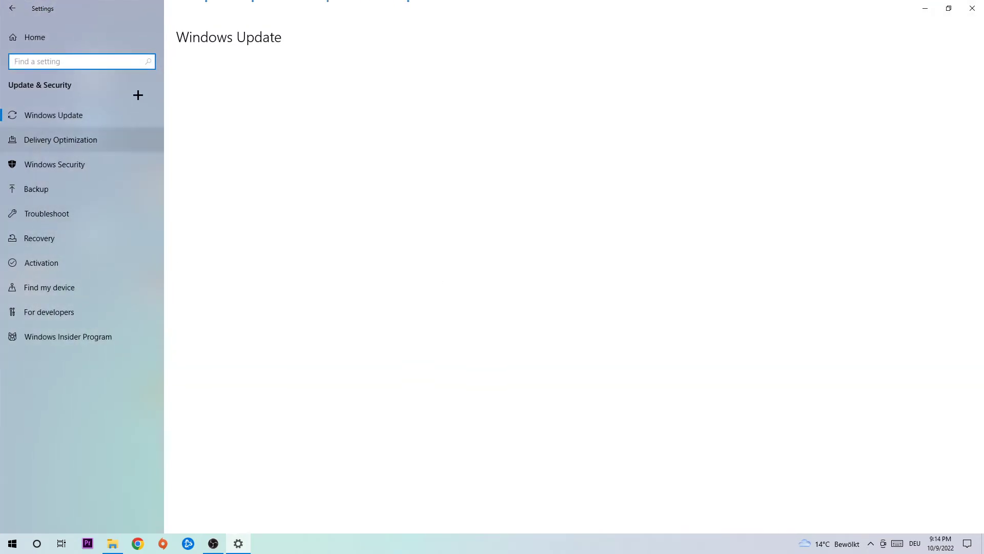
{"action": "left_click", "coordinate": [53, 115]}
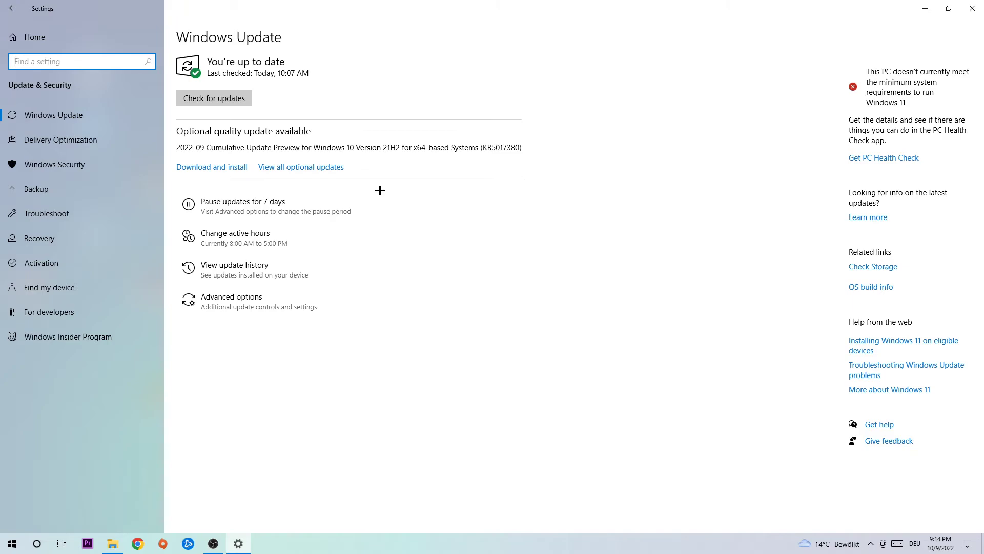